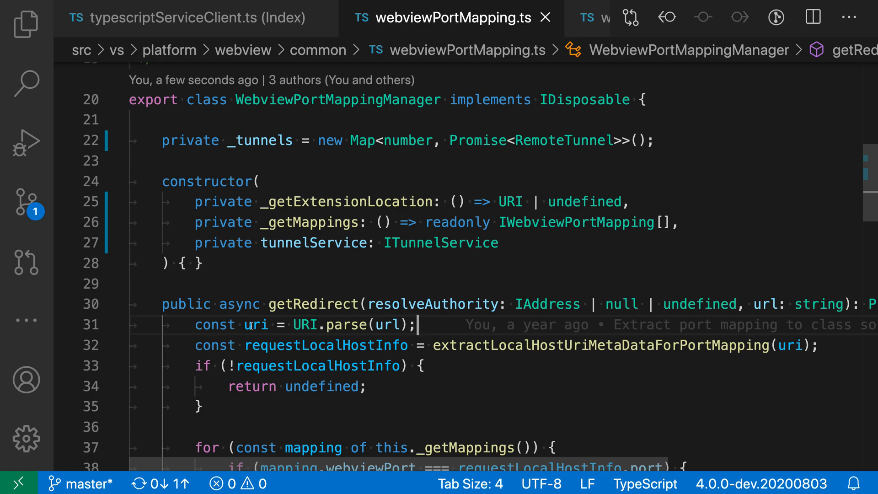
mouse_move(262, 422)
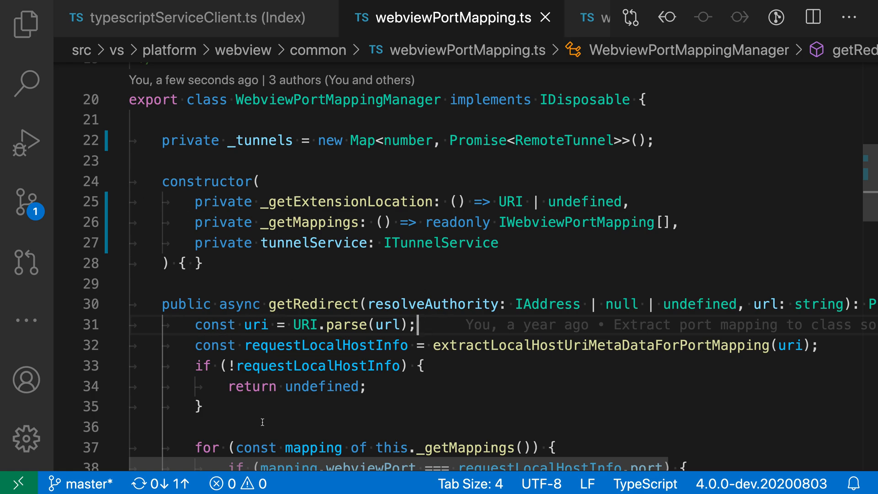
Place cursors before _tunnels, _getExtensionLocation, _getMappings and tunnelService
double_click(314, 242)
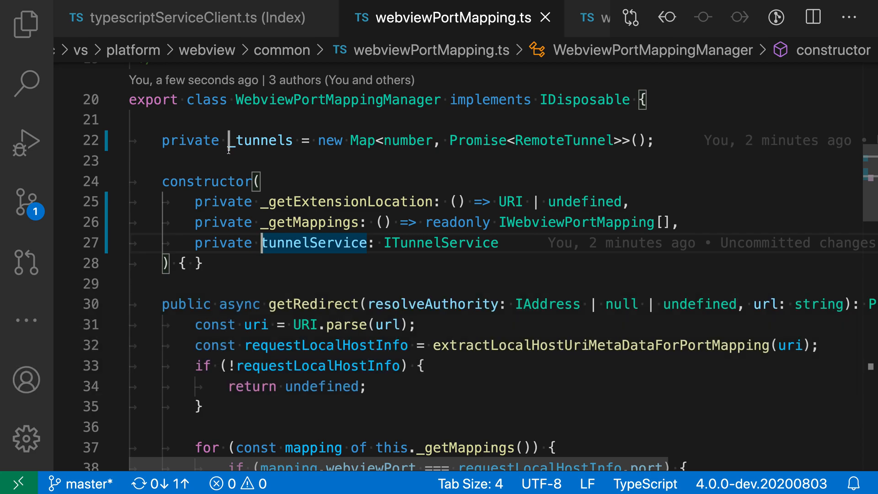
mouse_move(257, 140)
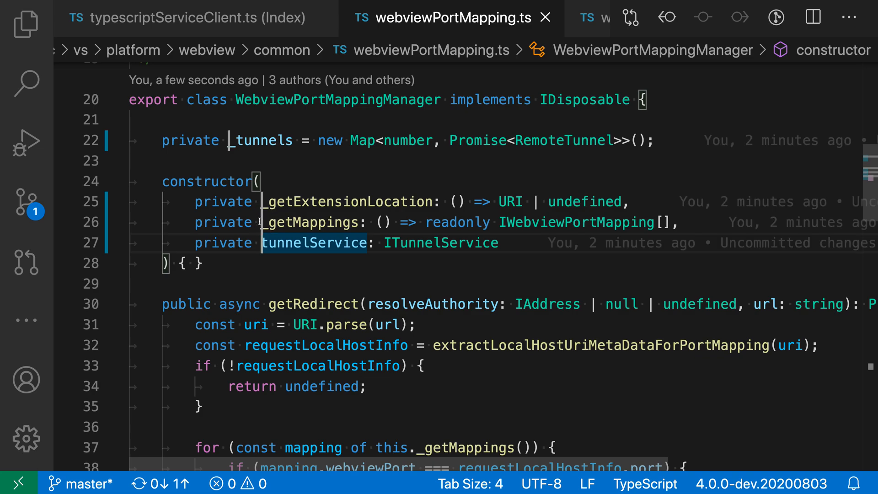
mouse_move(294, 278)
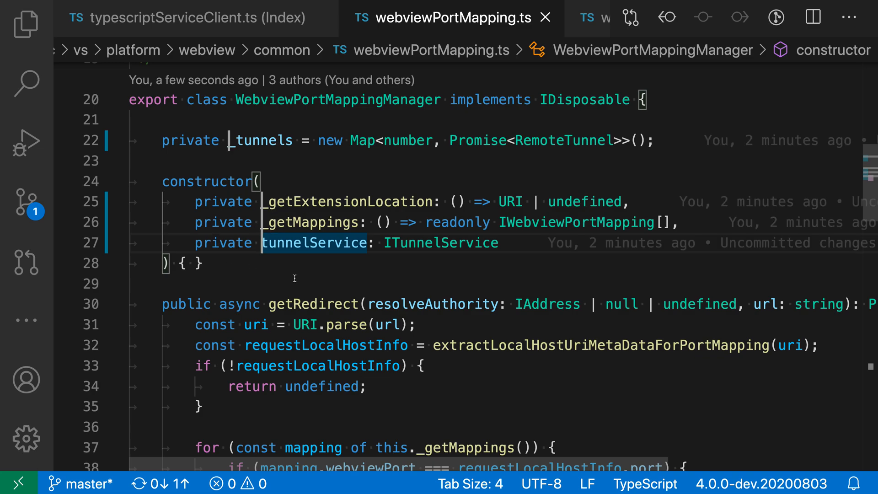
Type 'readonly ' before the four property names at once
type("readonl")
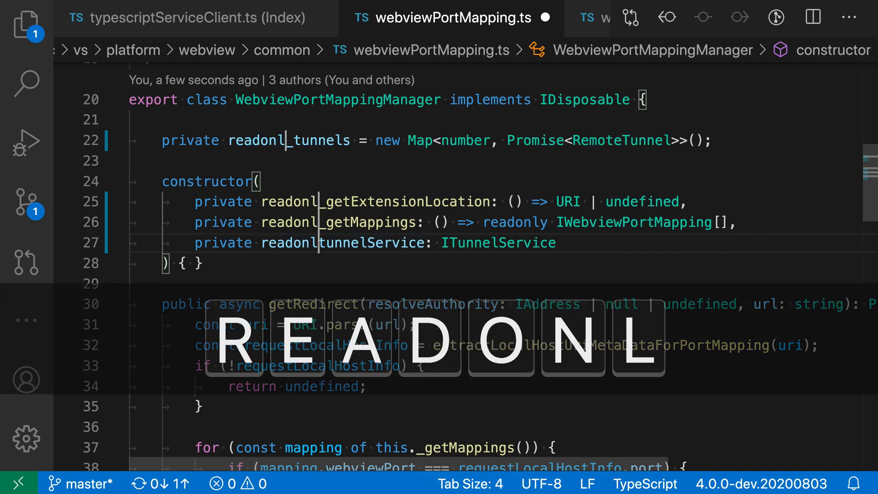
type("y")
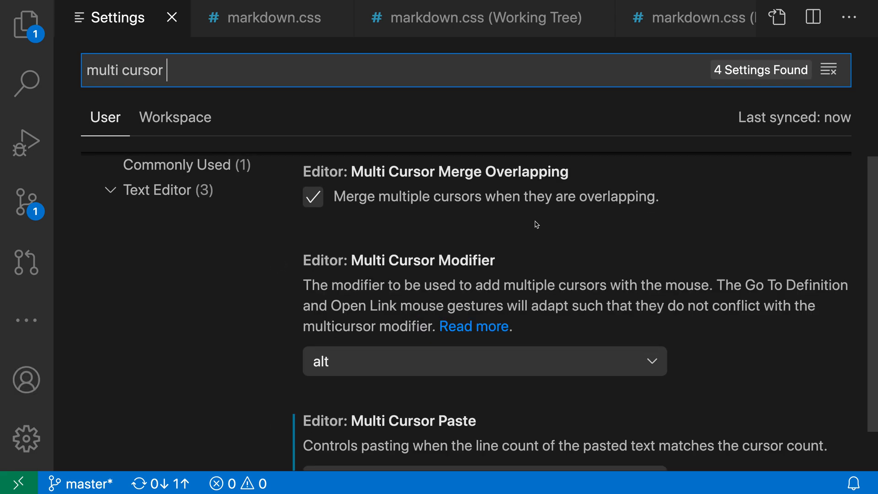
Set Editor: Multi Cursor Modifier to ctrlCmd in the 'multi cursor' settings results
scroll("down", 3)
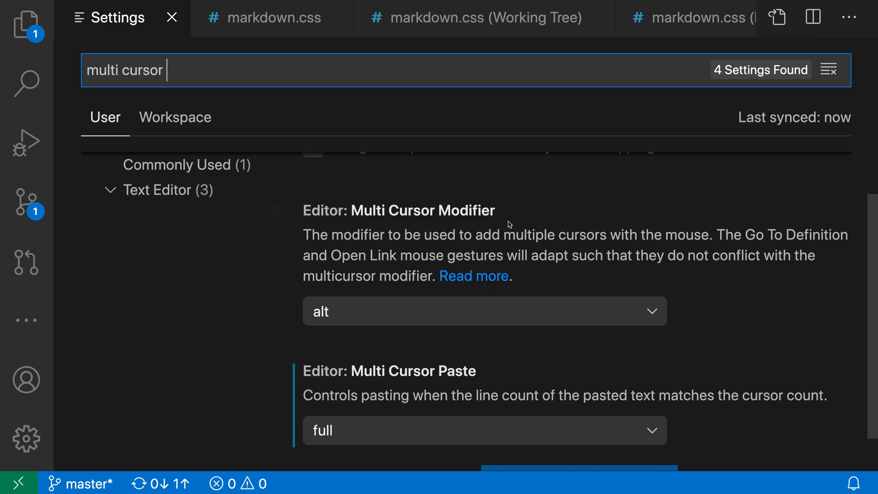
left_click(483, 312)
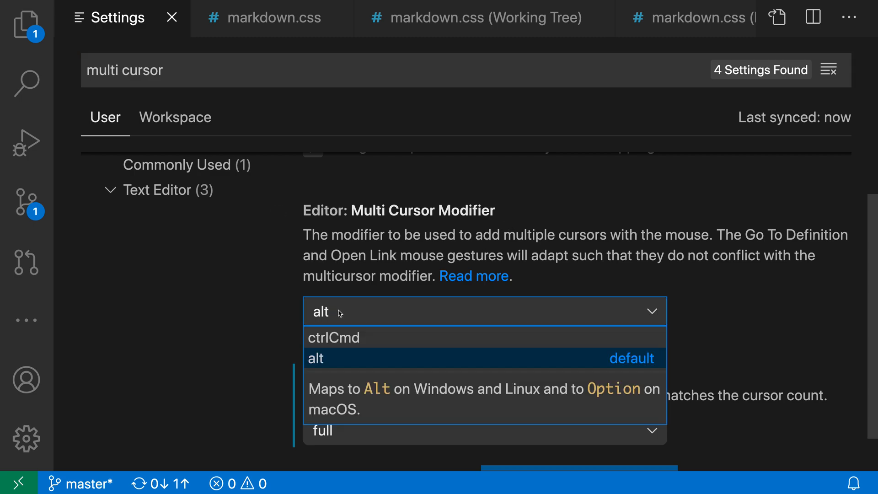
mouse_move(334, 337)
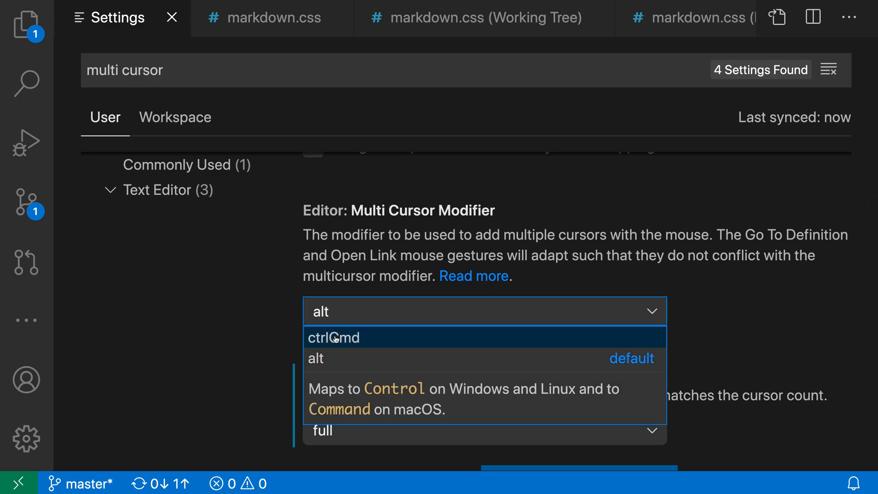
left_click(333, 337)
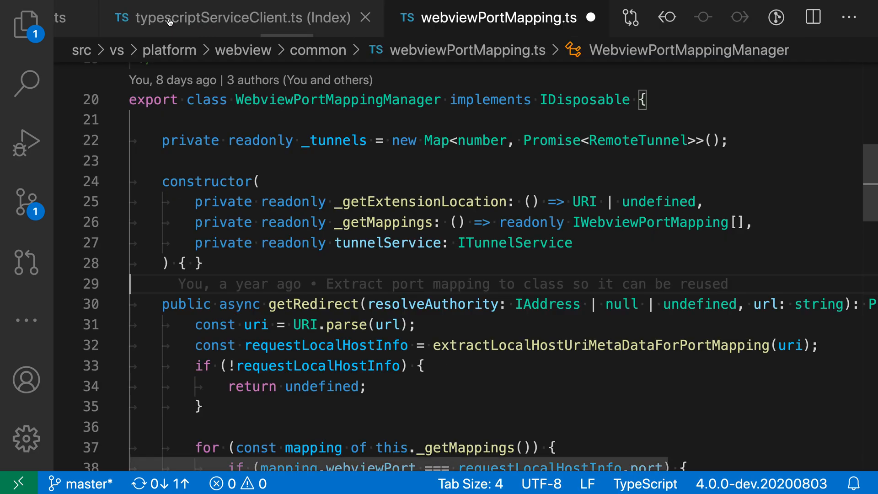
mouse_move(315, 250)
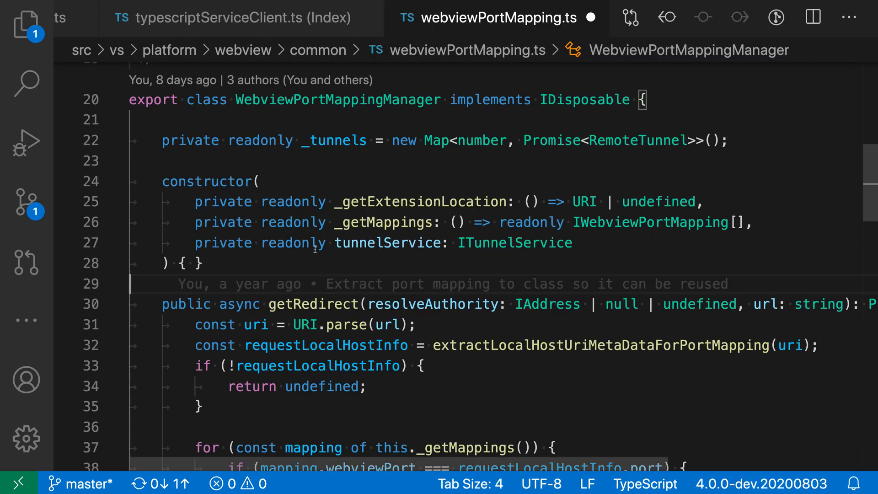